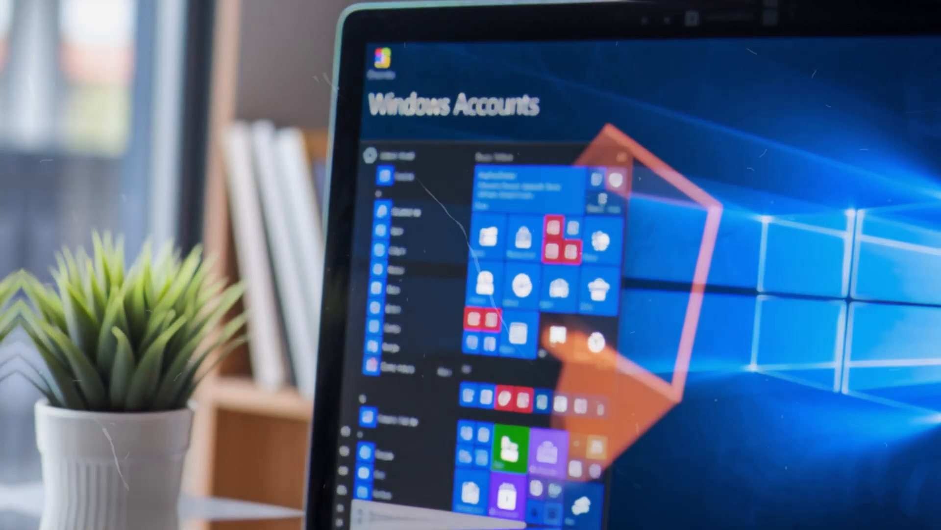
Launch the User Accounts manager via the netplwiz Run command.
type("netpl")
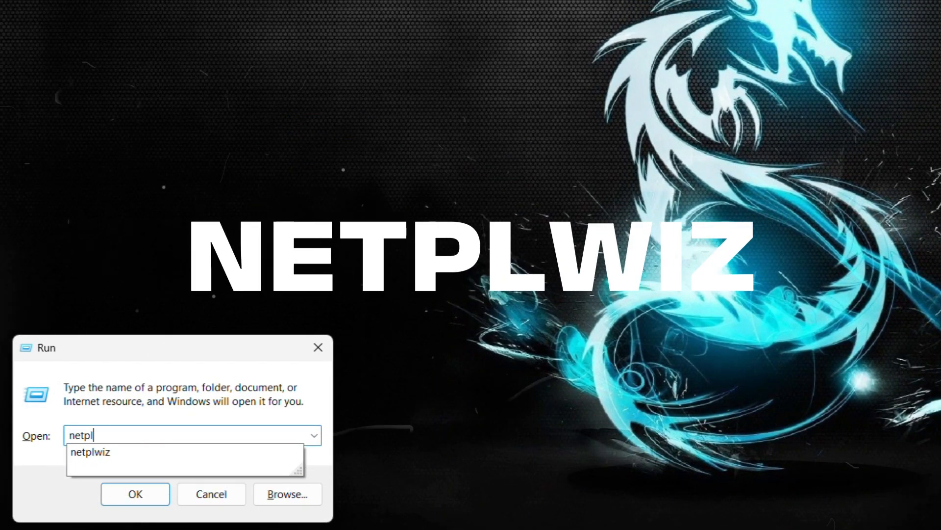
left_click(134, 493)
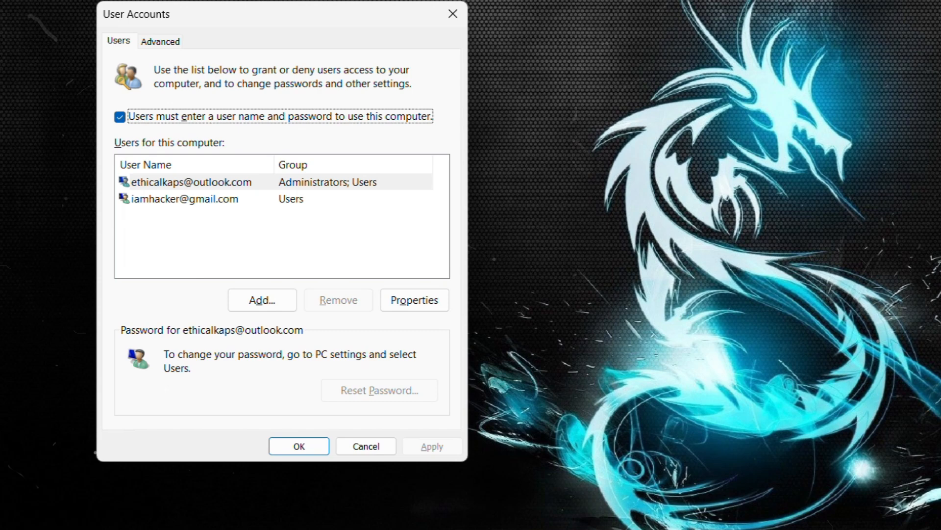
Remove the unknown standard user account and confirm the removal.
left_click(186, 199)
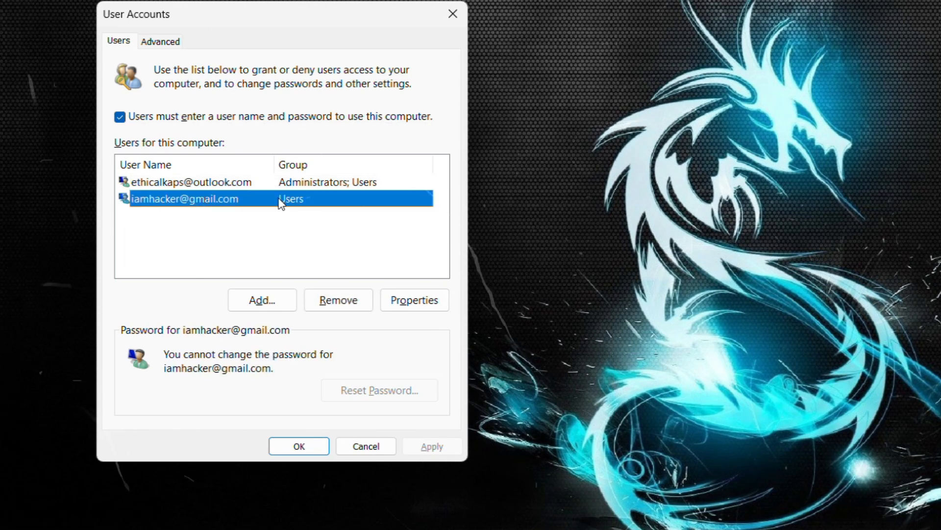
left_click(337, 300)
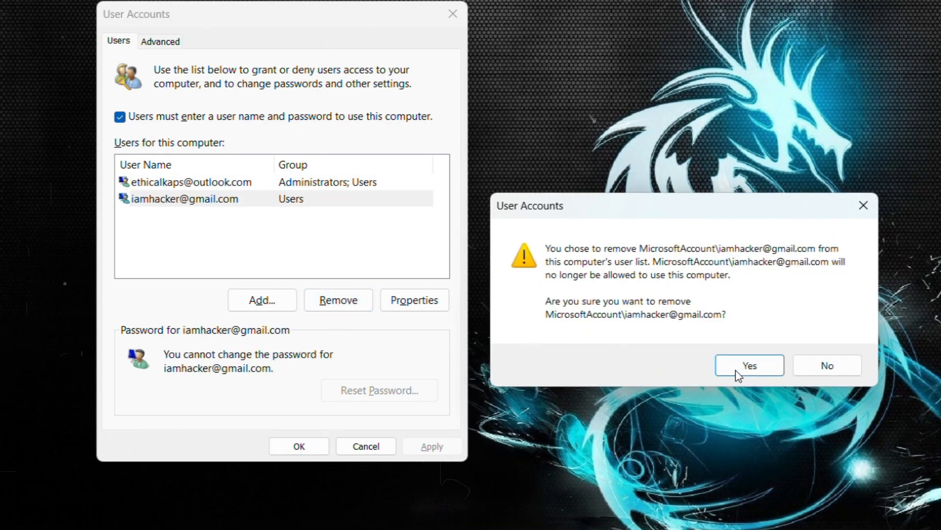
left_click(749, 365)
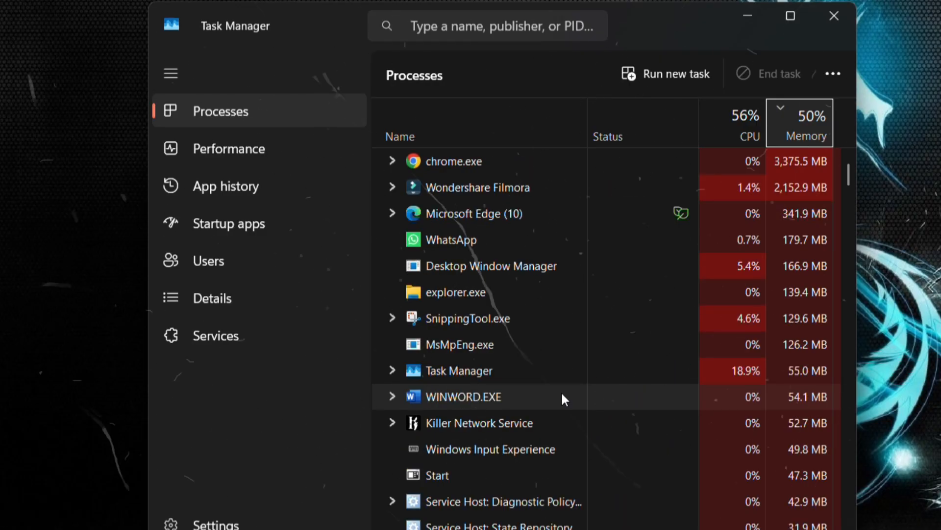
Show the Startup apps list in Task Manager.
left_click(789, 16)
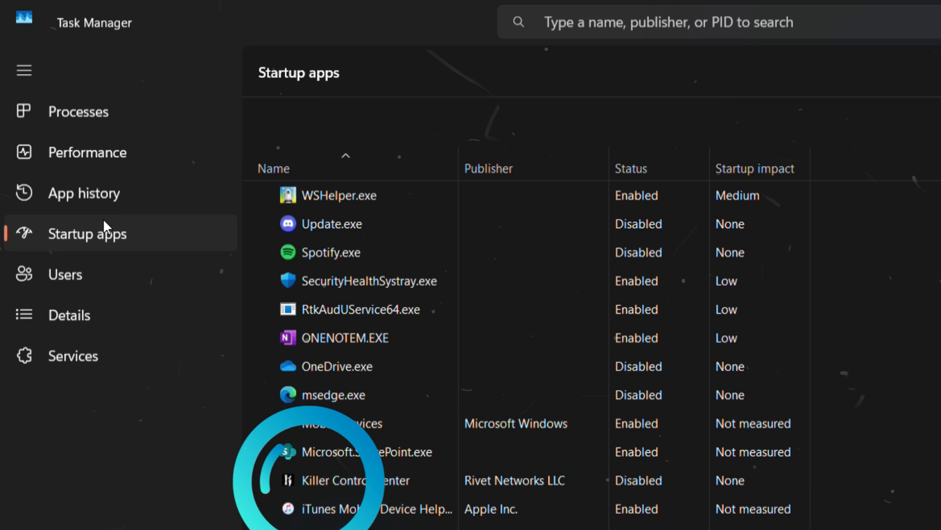
Disable the iTunes Mobile Device Helper startup entry.
scroll("down", 3)
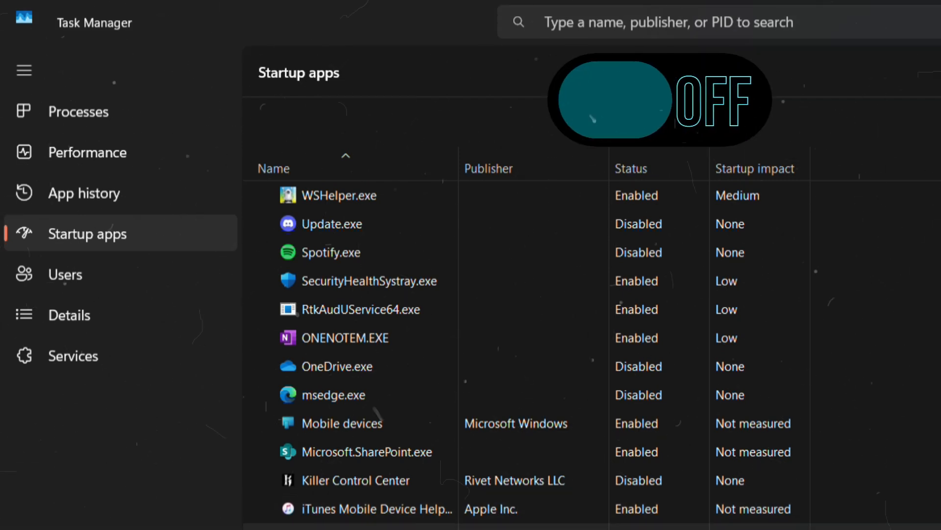
right_click(261, 356)
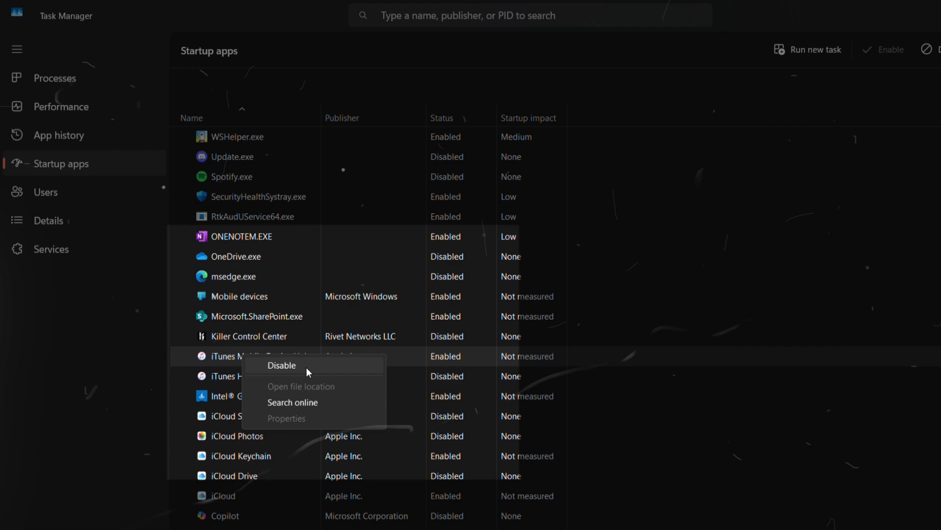
left_click(282, 365)
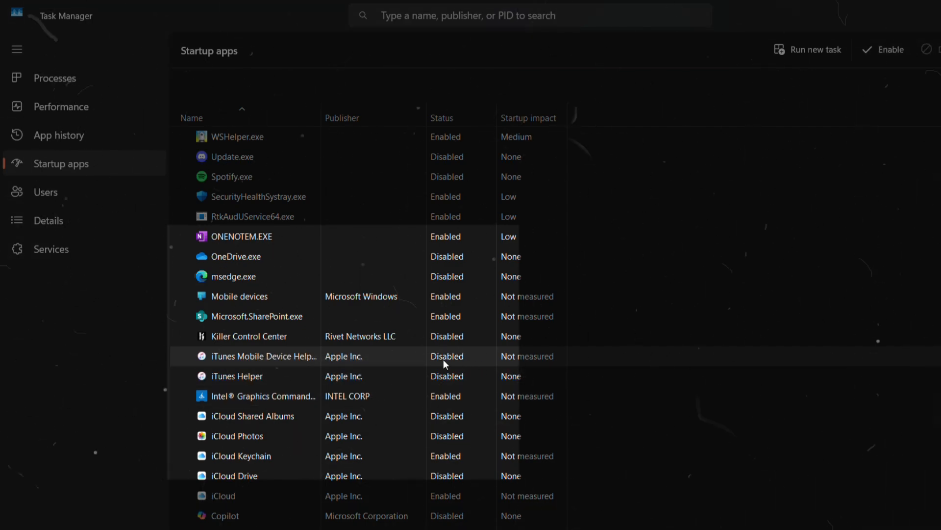